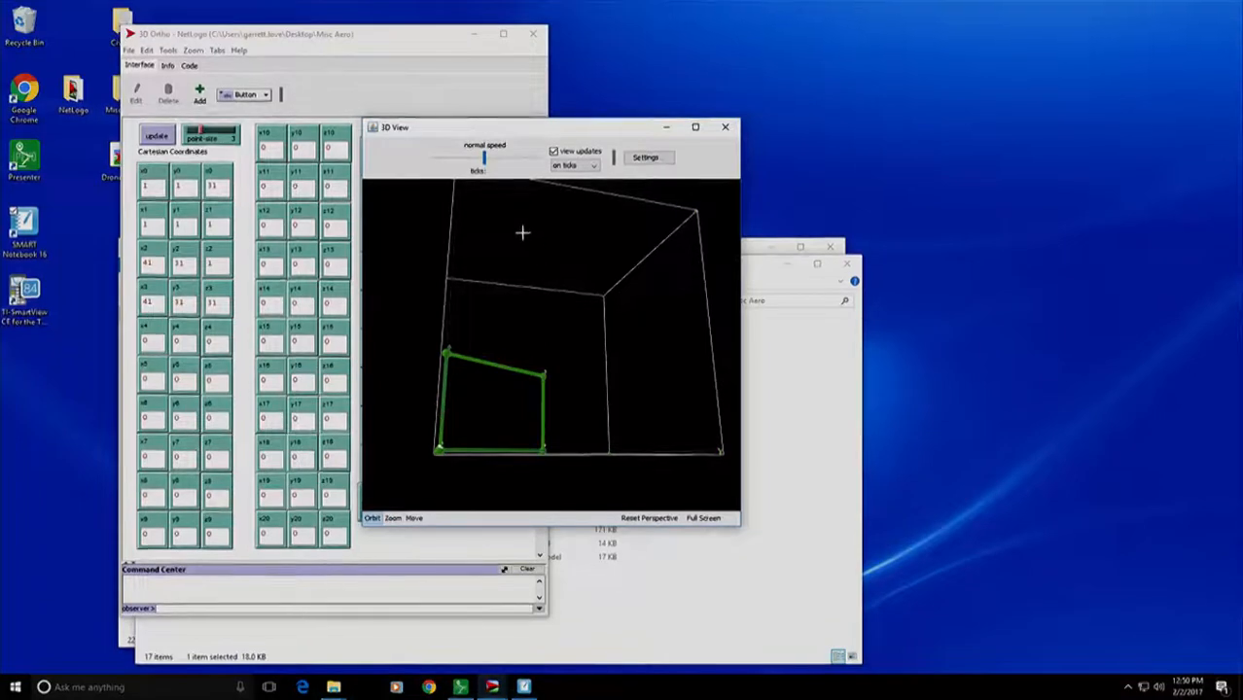
Orbit the world to see the green plane from the side, edge-on, then back near-front
{"action": "left_click_drag", "start_coordinate": [522, 233], "coordinate": [512, 316]}
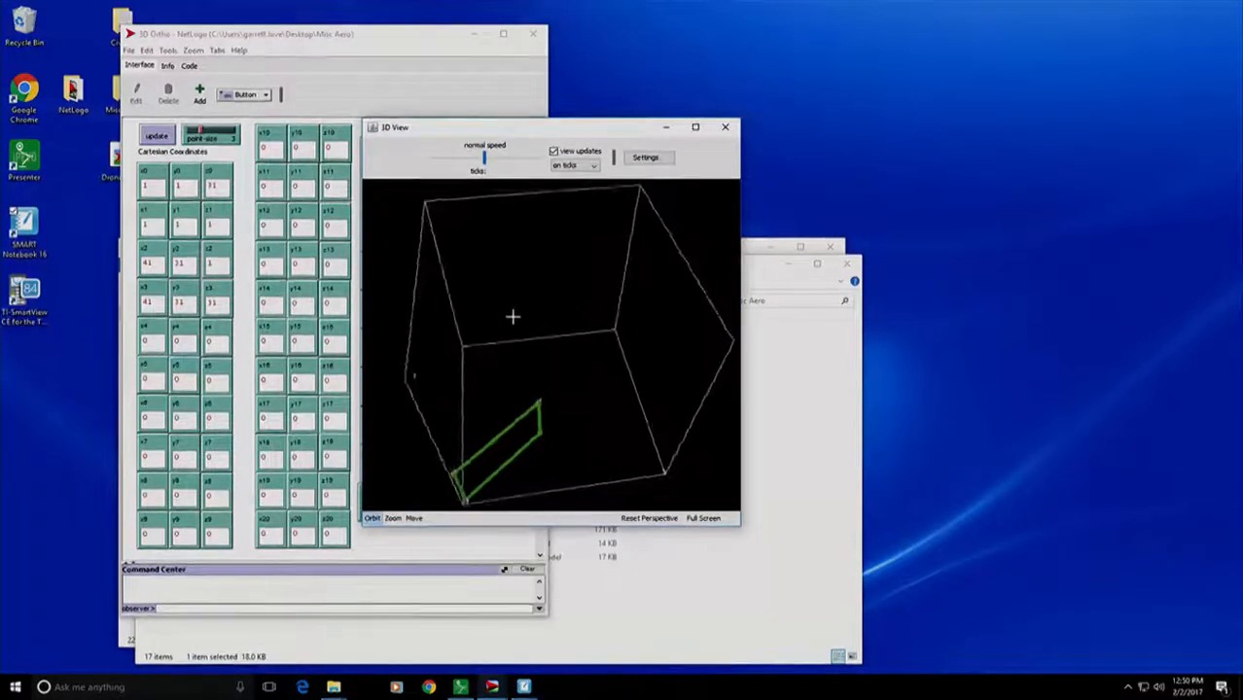
{"action": "left_click_drag", "start_coordinate": [513, 316], "coordinate": [507, 350]}
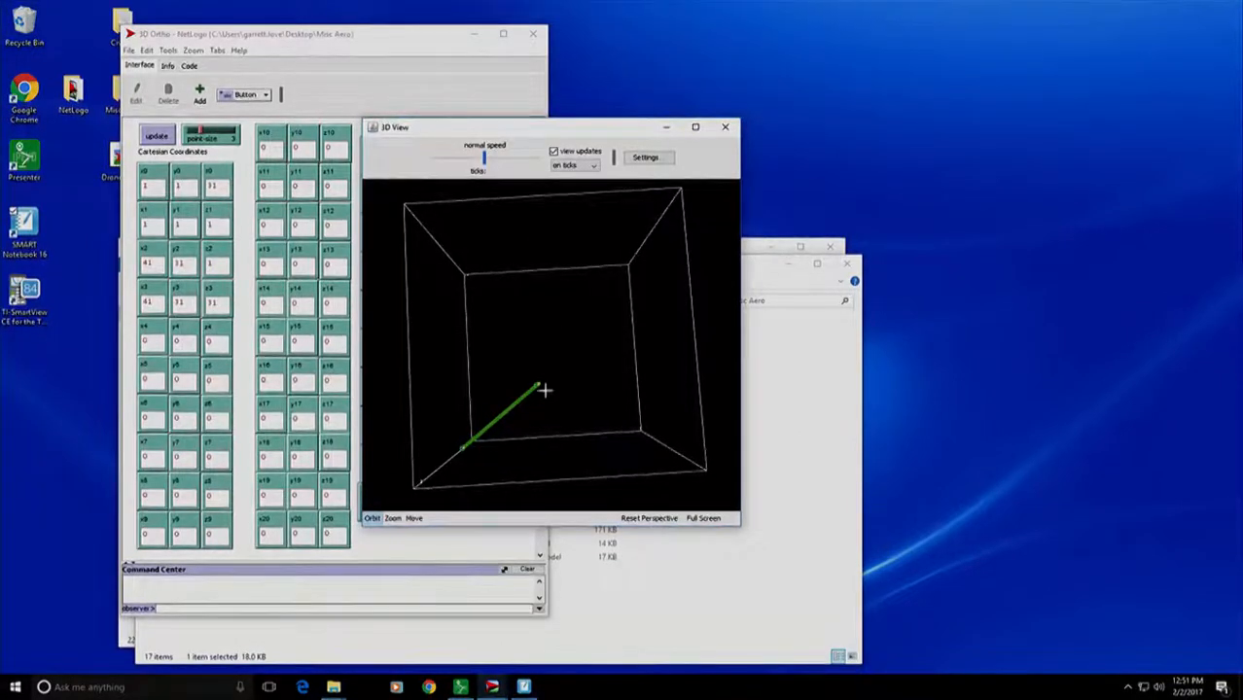
{"action": "mouse_move", "coordinate": [563, 443]}
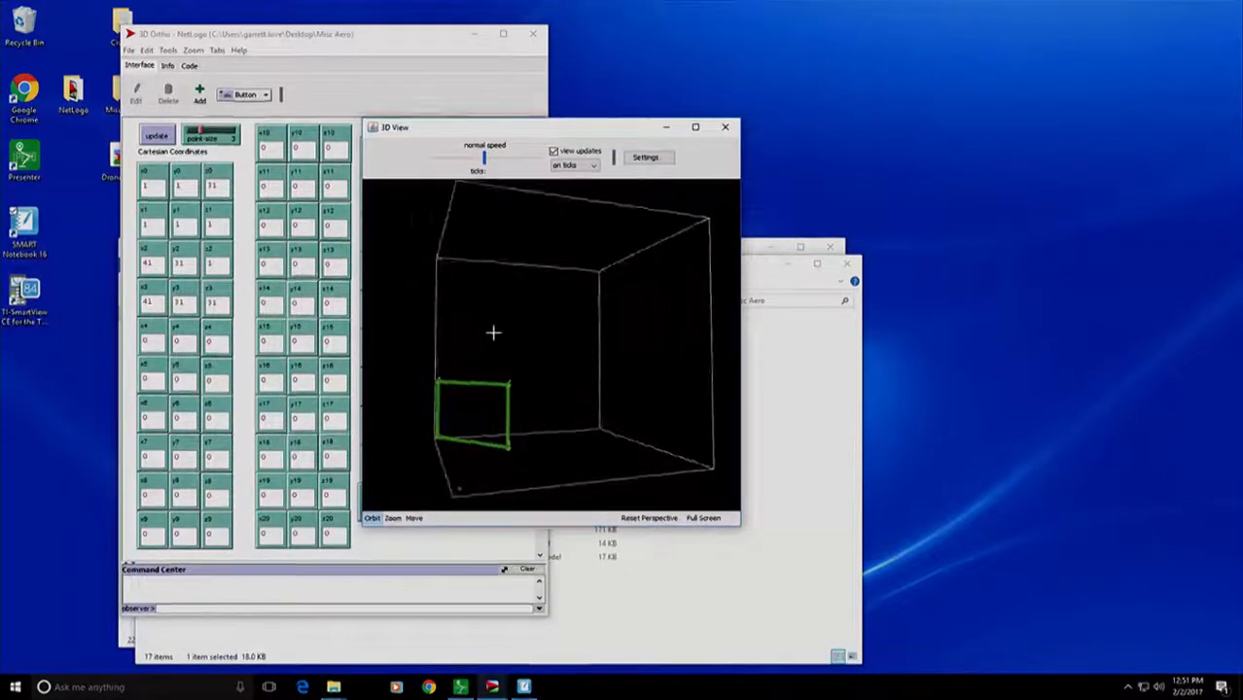
{"action": "left_click_drag", "start_coordinate": [493, 334], "coordinate": [581, 320]}
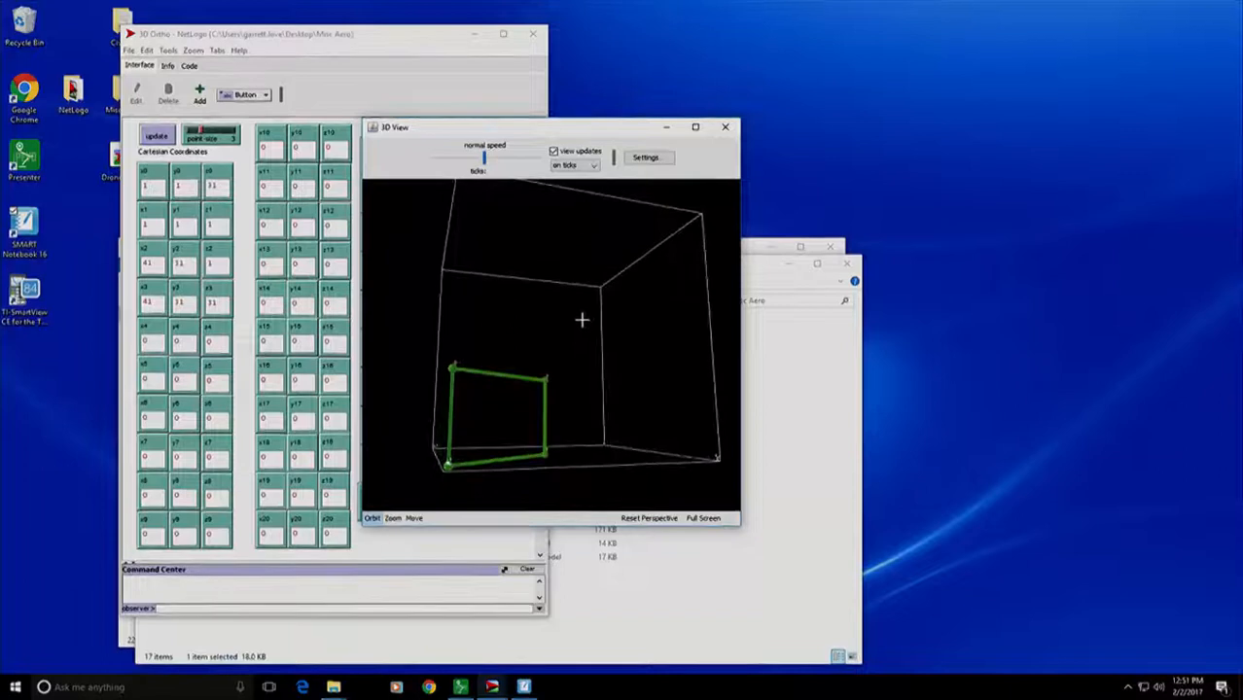